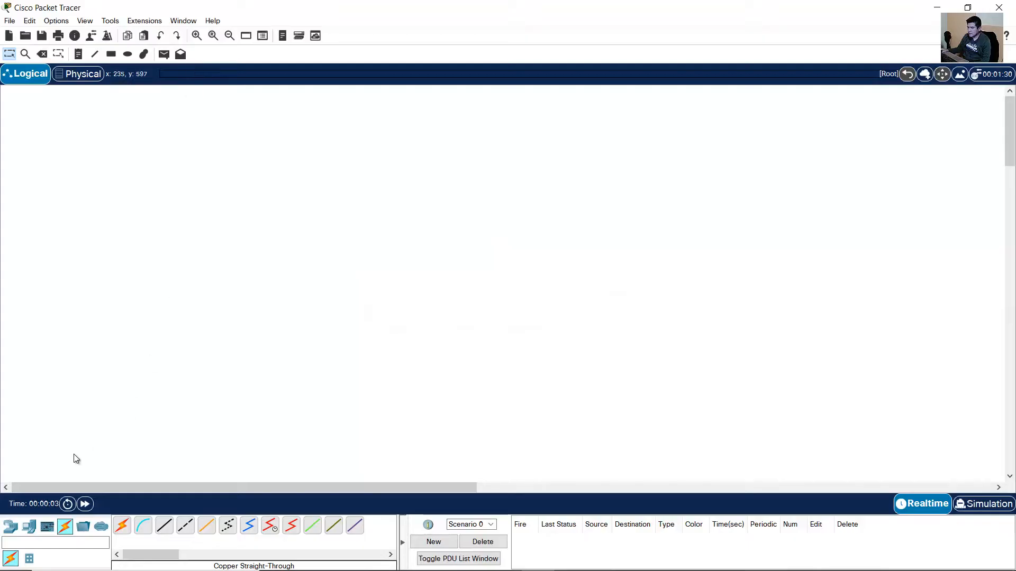
# Step: Place two ISR4321 routers (Router0, Router1) and a 5506-X ASA firewall (ASA0)
pyautogui.click(10, 525)
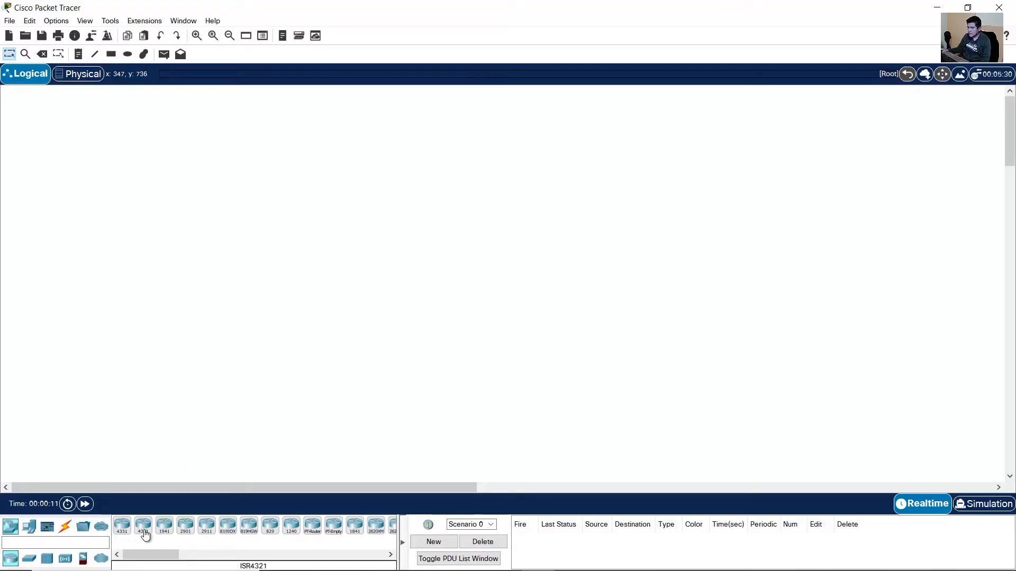
pyautogui.click(451, 249)
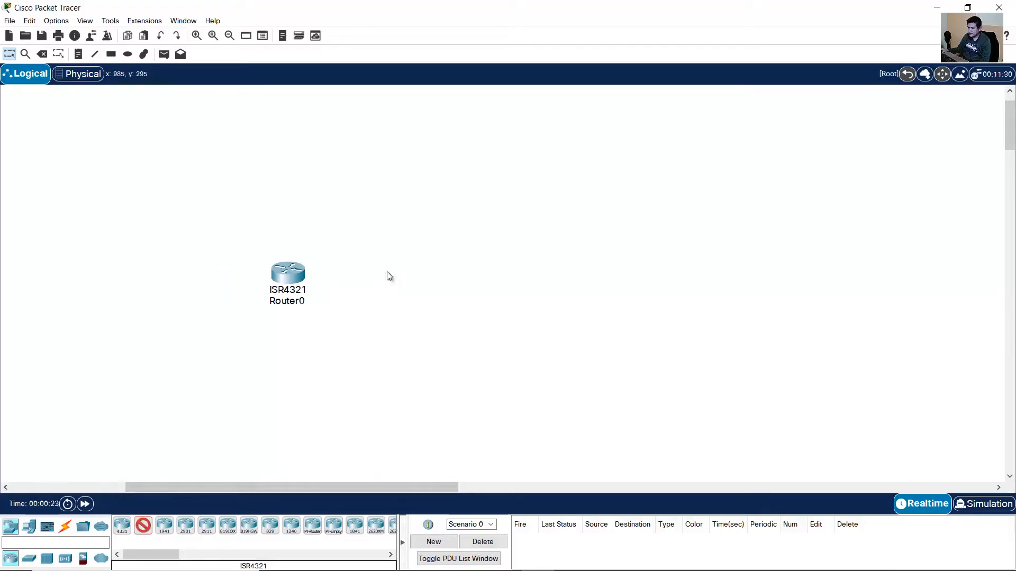
pyautogui.click(392, 272)
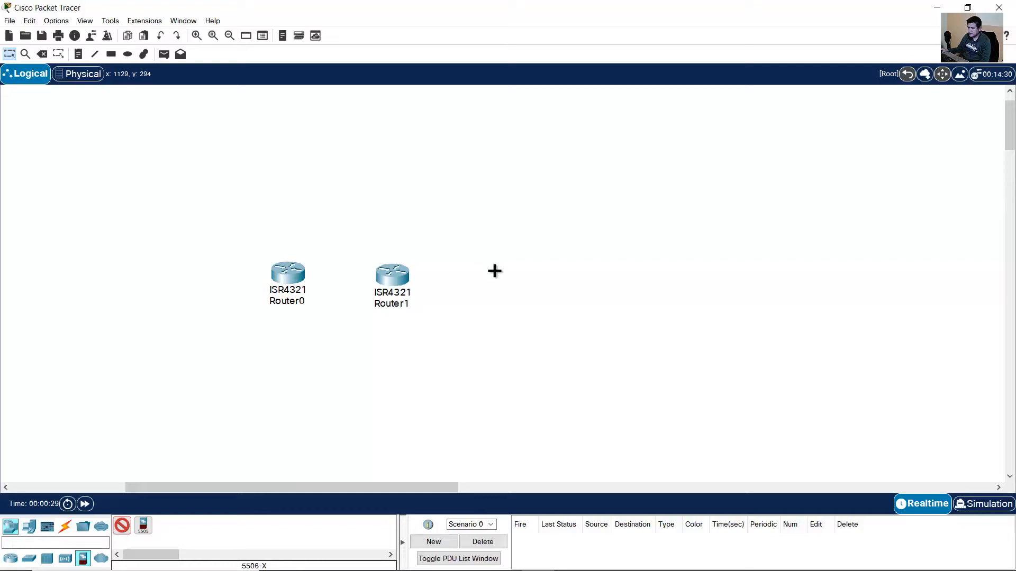
pyautogui.click(502, 271)
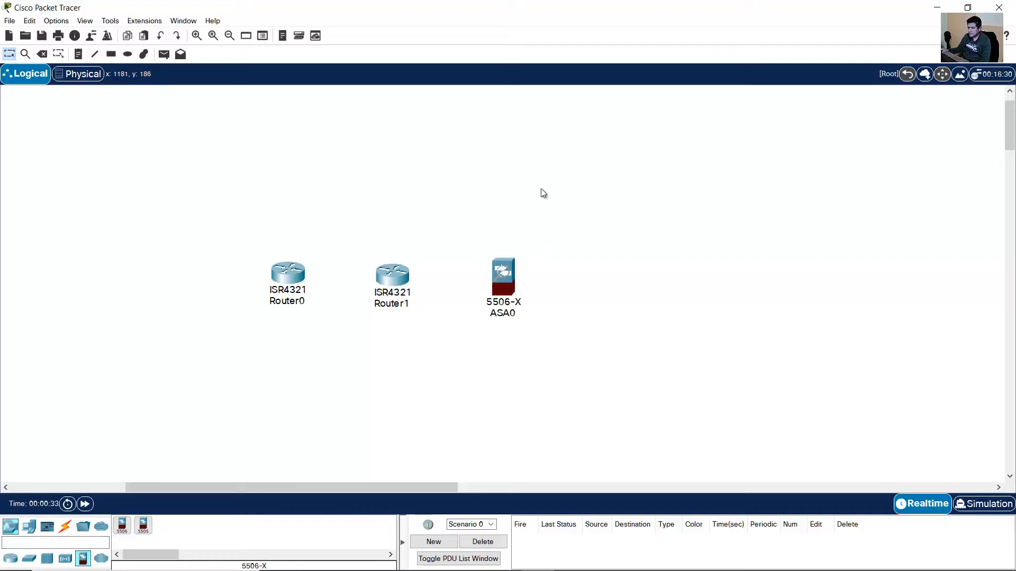
pyautogui.moveTo(243, 198)
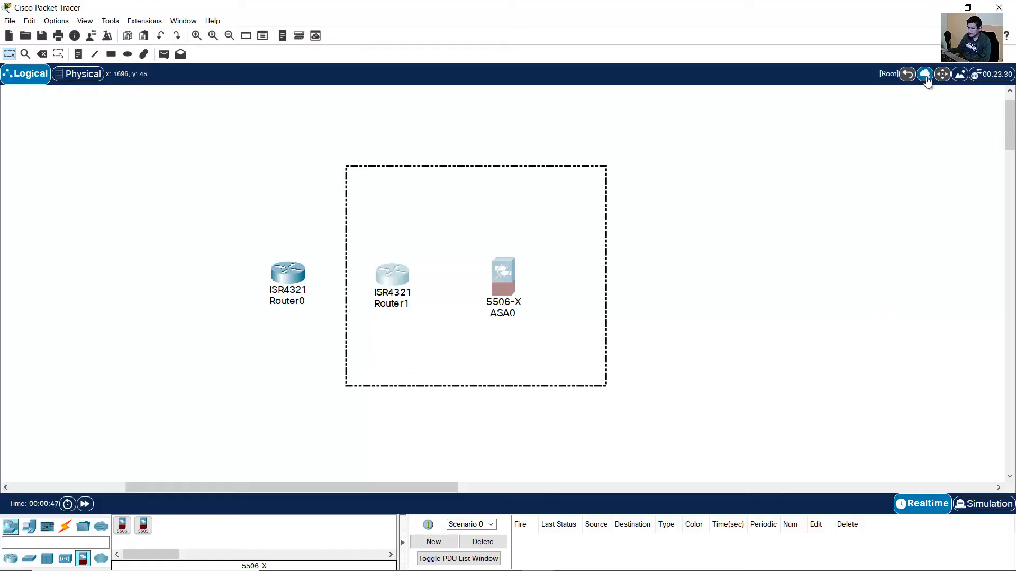
pyautogui.moveTo(925, 75)
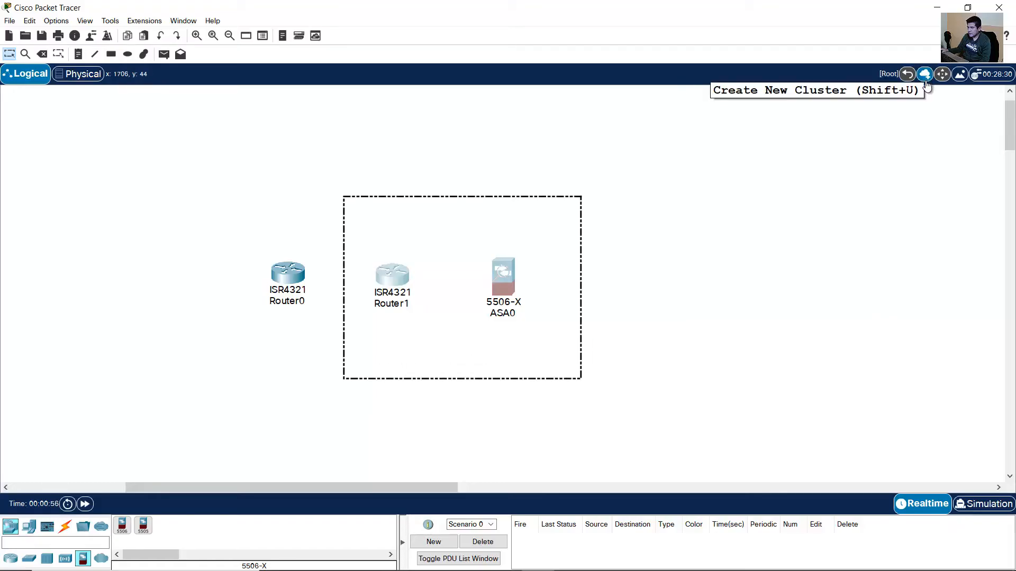
# Step: Group Router1 and ASA0 into Cluster0, leaving Router0 outside
pyautogui.click(926, 73)
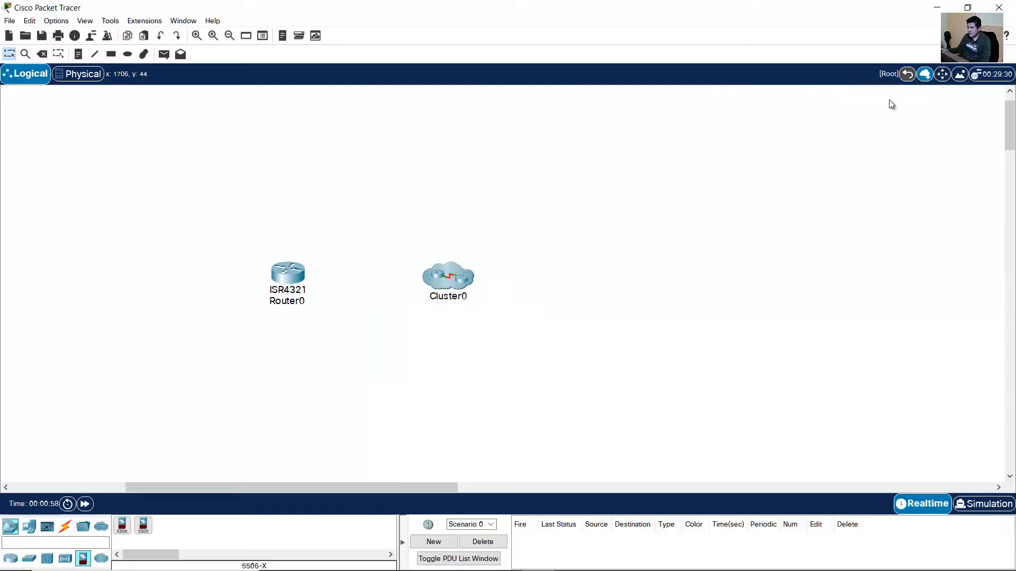
pyautogui.click(447, 279)
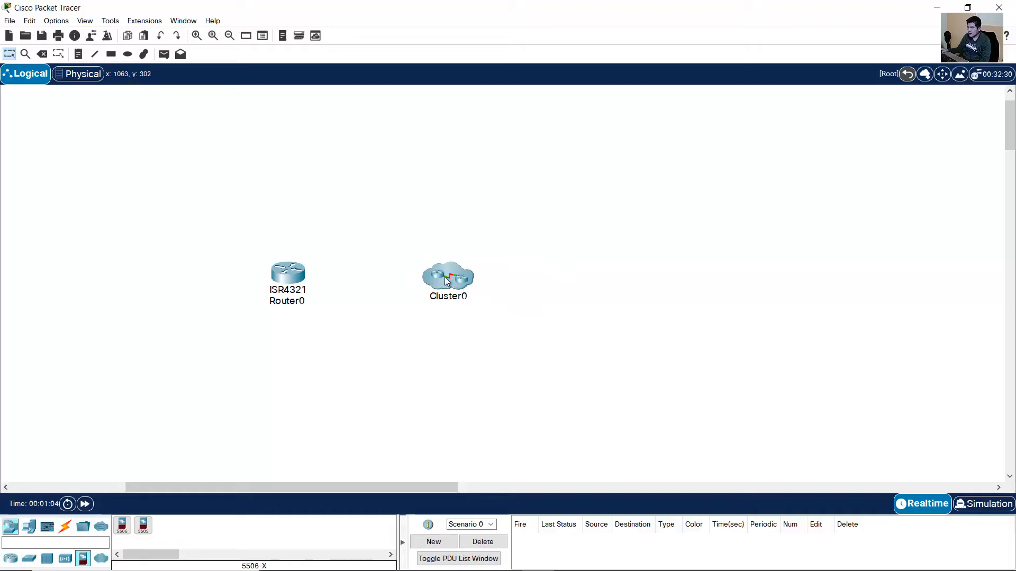
pyautogui.doubleClick(448, 279)
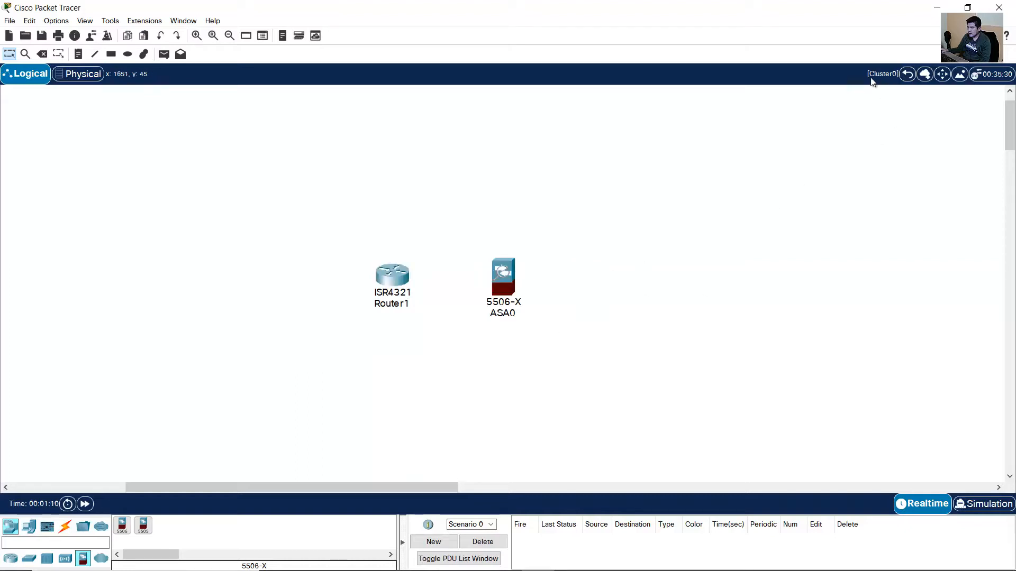
pyautogui.moveTo(895, 79)
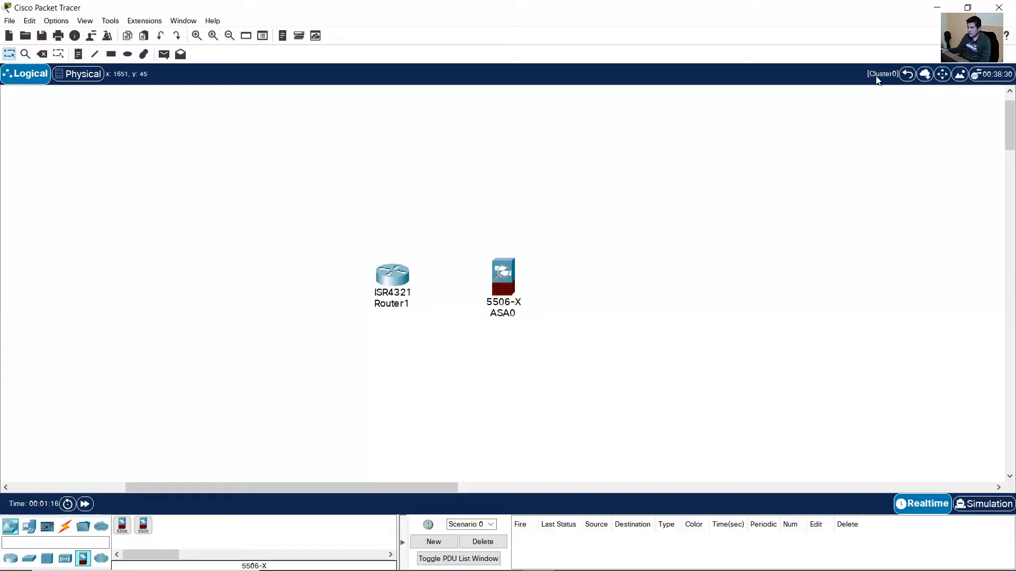
pyautogui.moveTo(664, 200)
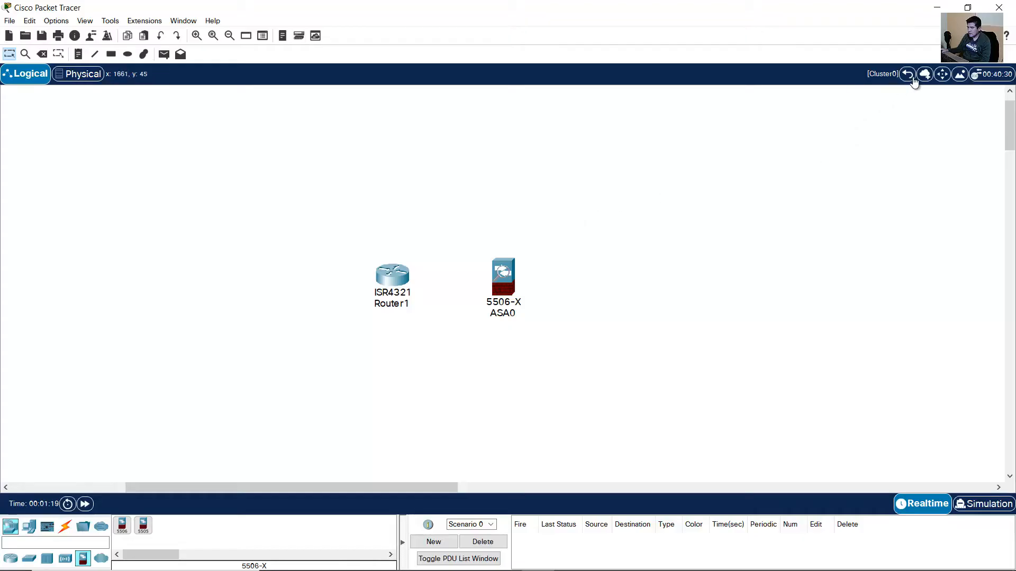
pyautogui.moveTo(907, 75)
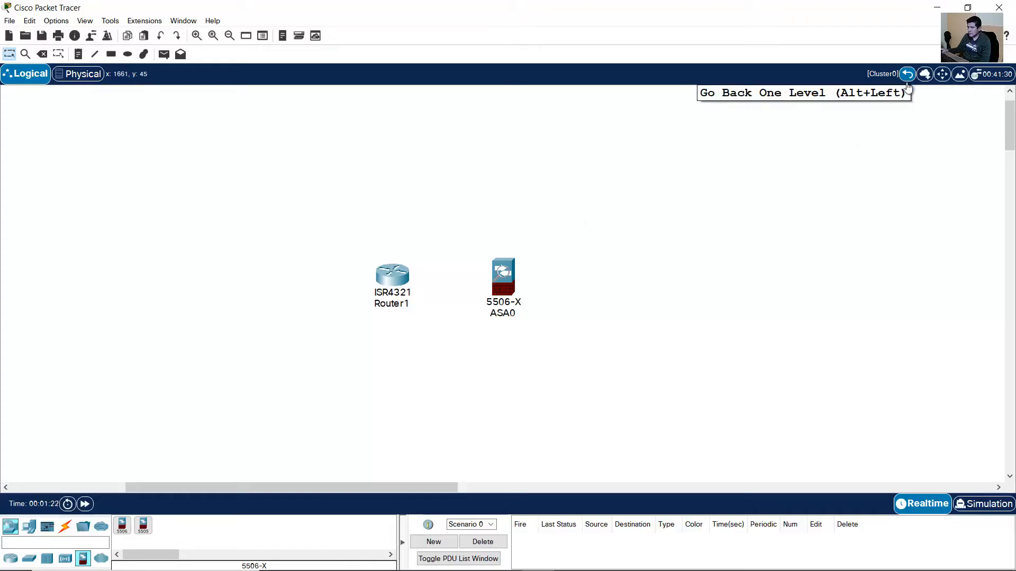
pyautogui.moveTo(907, 98)
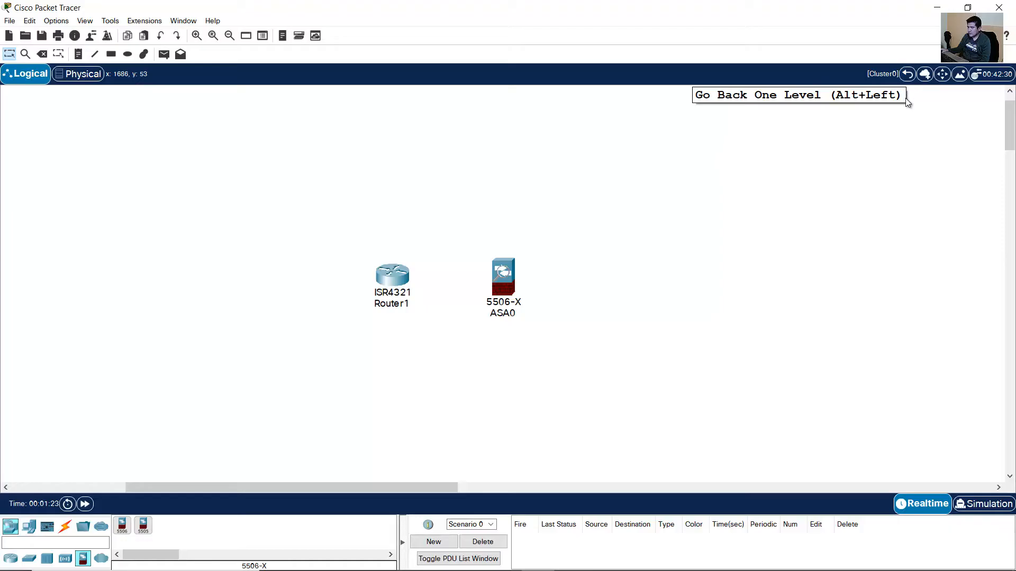
pyautogui.click(906, 73)
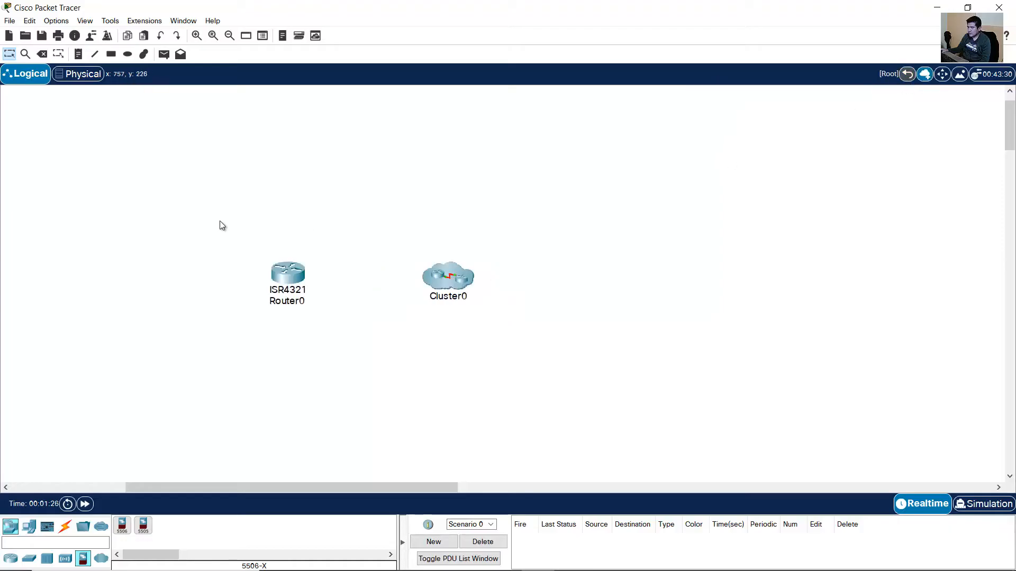
pyautogui.moveTo(449, 283)
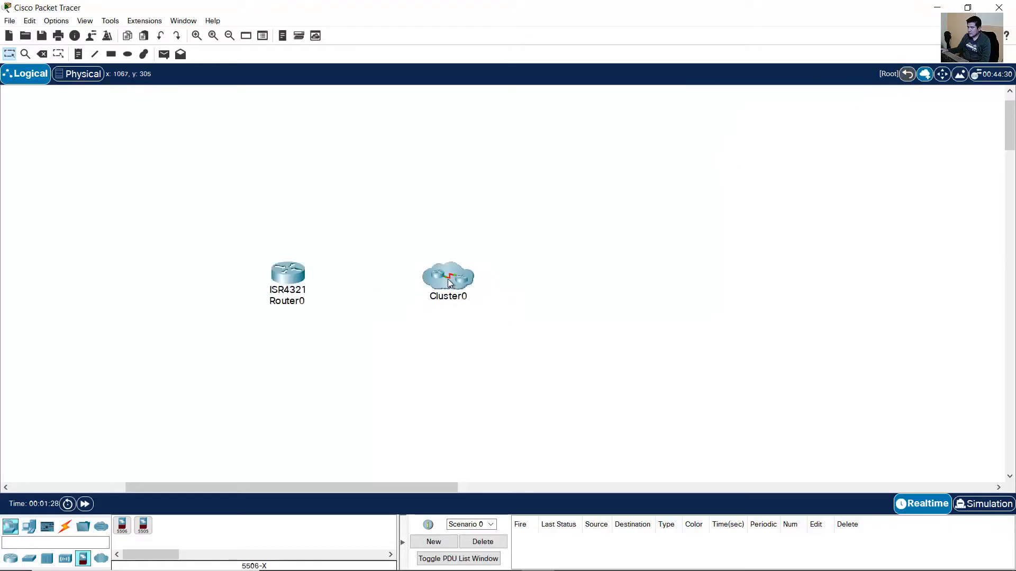
pyautogui.doubleClick(448, 279)
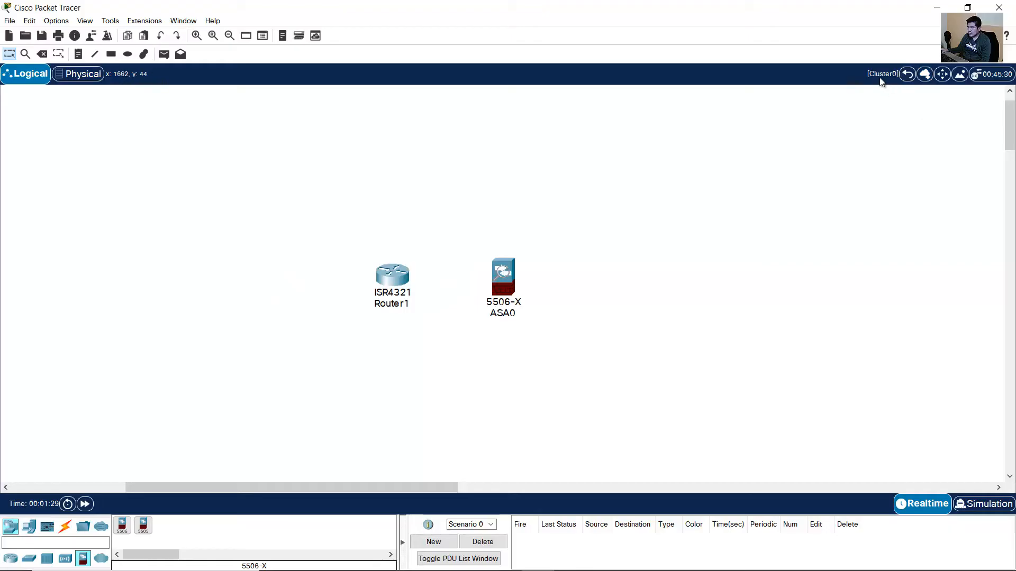
pyautogui.moveTo(912, 104)
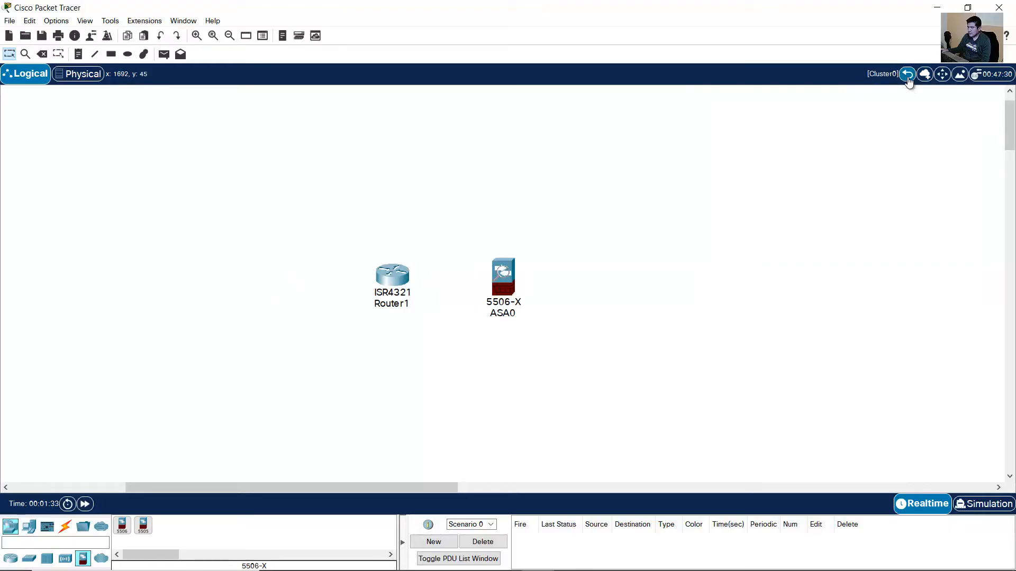
pyautogui.click(907, 74)
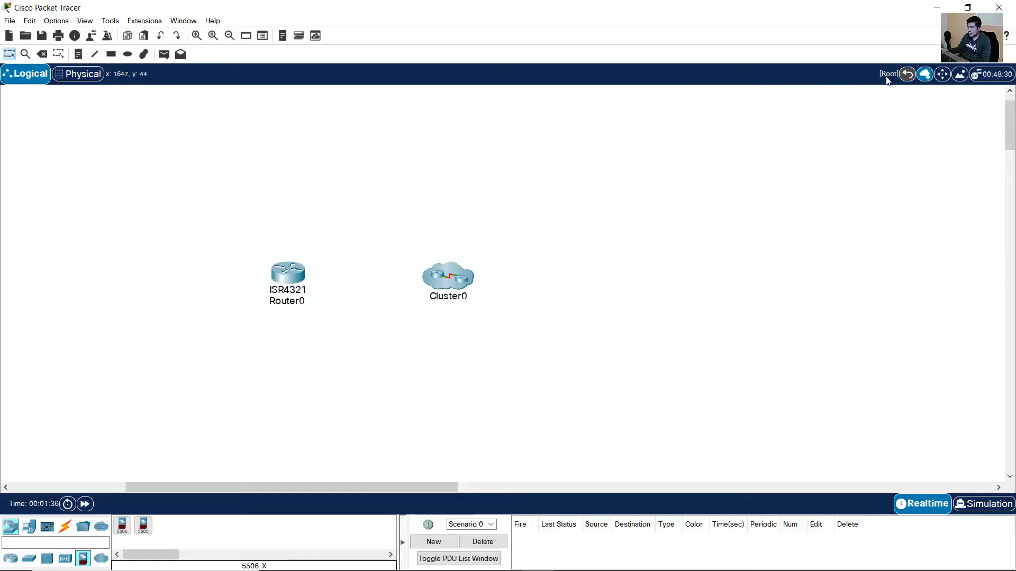
pyautogui.moveTo(467, 237)
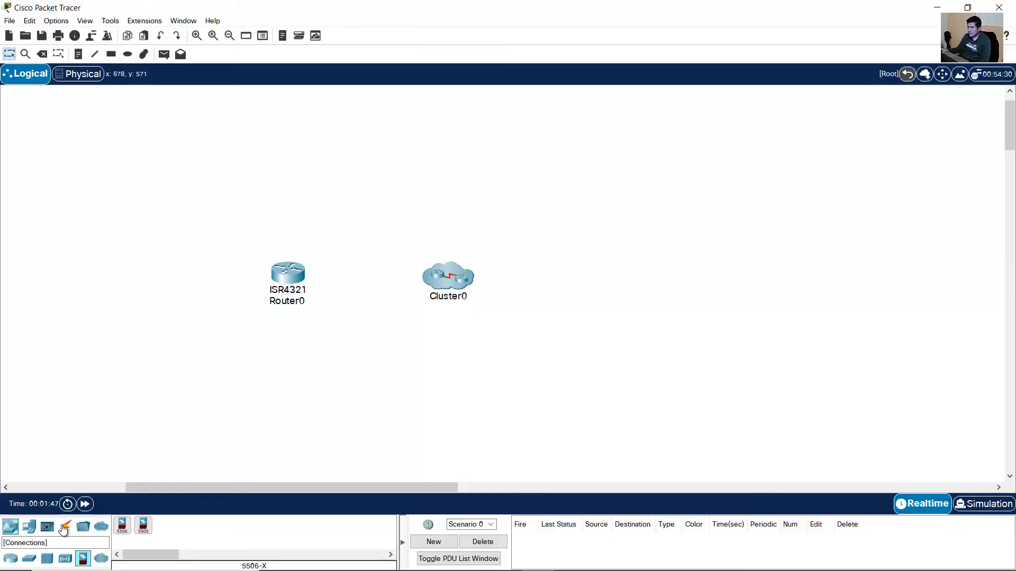
# Step: Connect Router0 Gig0/0/0 to ASA0 Gig1/1 in Cluster0 with copper straight-through, then return to top level
pyautogui.click(64, 527)
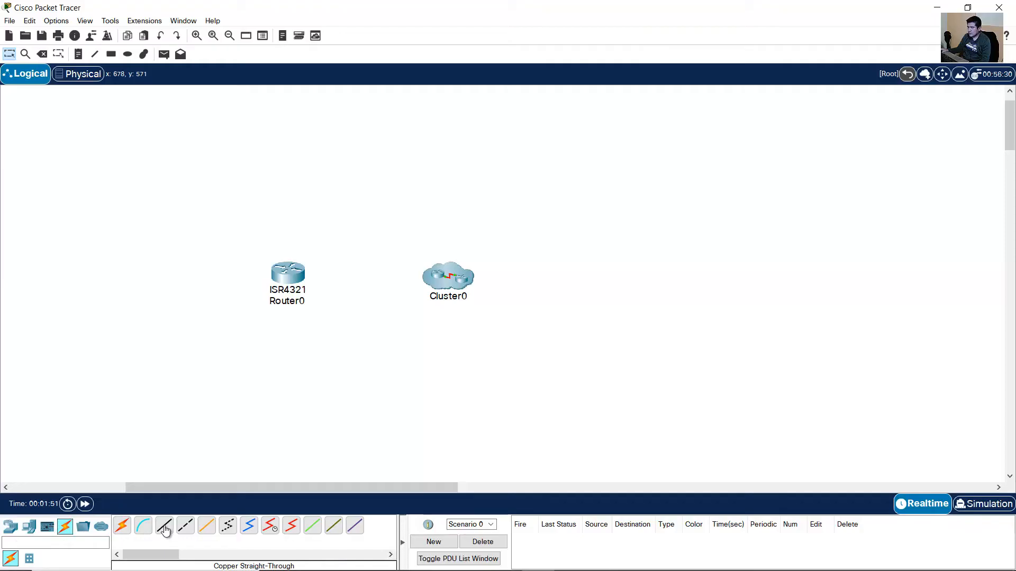
pyautogui.click(287, 272)
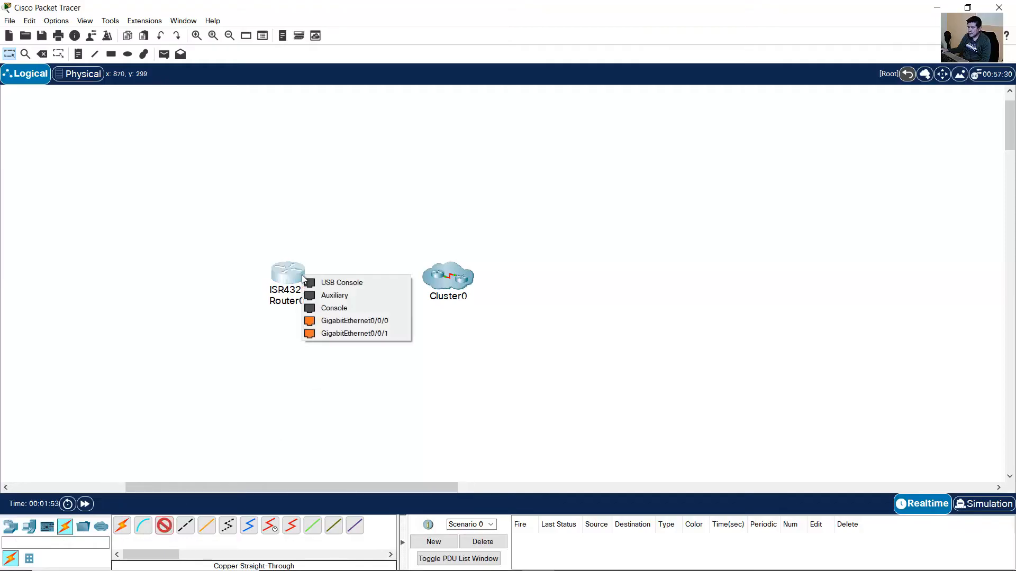
pyautogui.moveTo(355, 321)
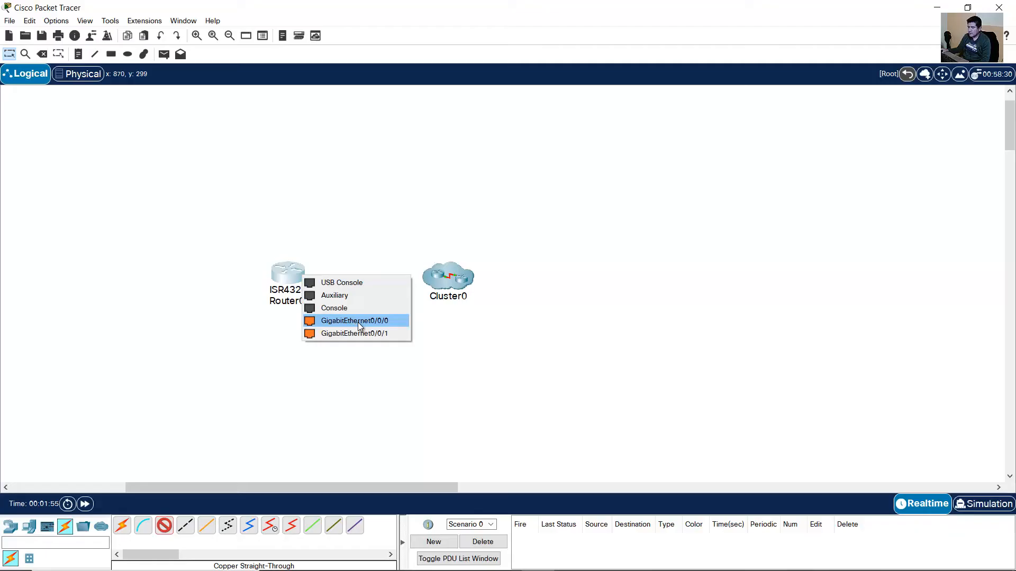
pyautogui.click(354, 320)
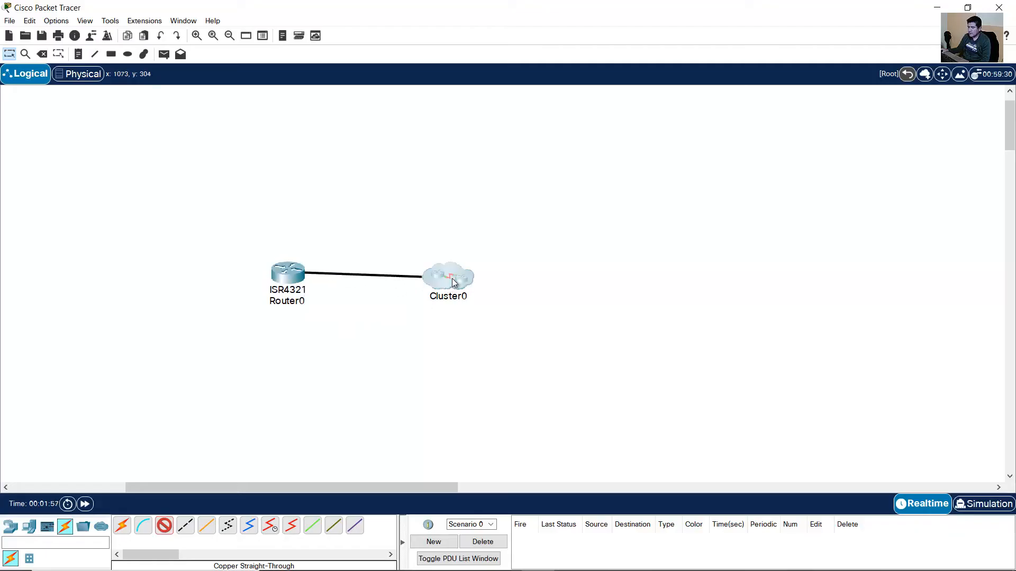
pyautogui.click(448, 275)
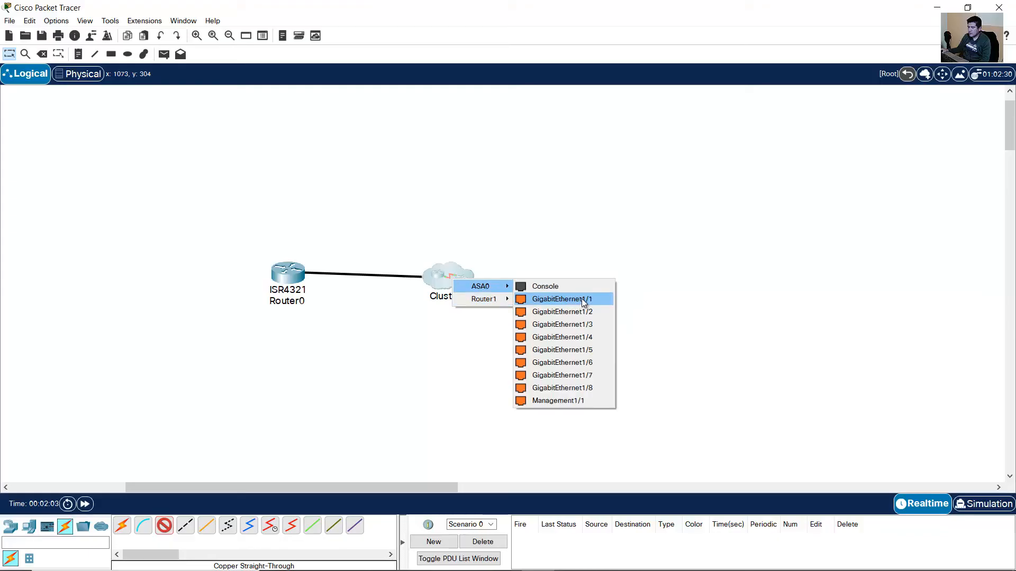
pyautogui.click(560, 298)
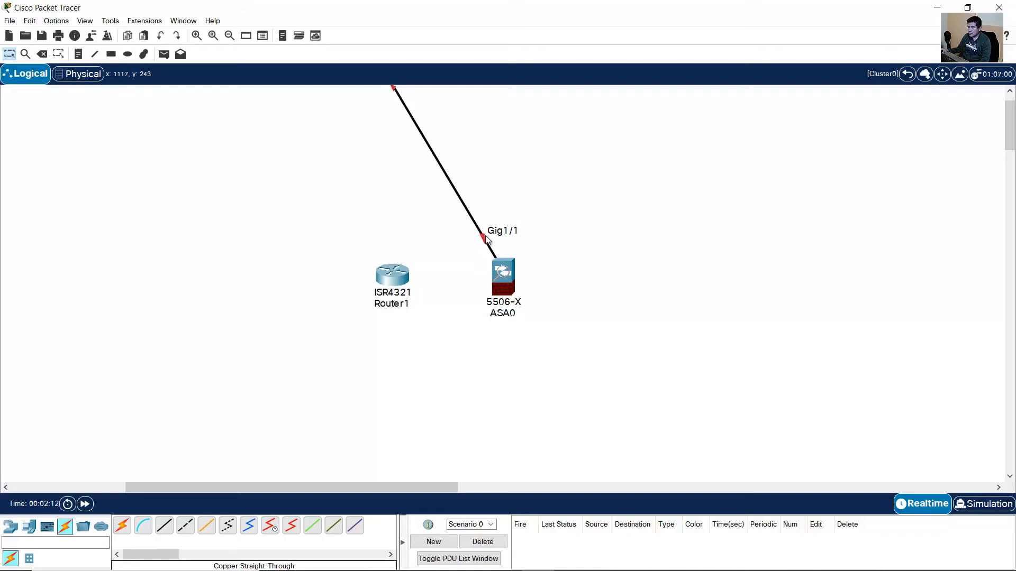
pyautogui.moveTo(467, 215)
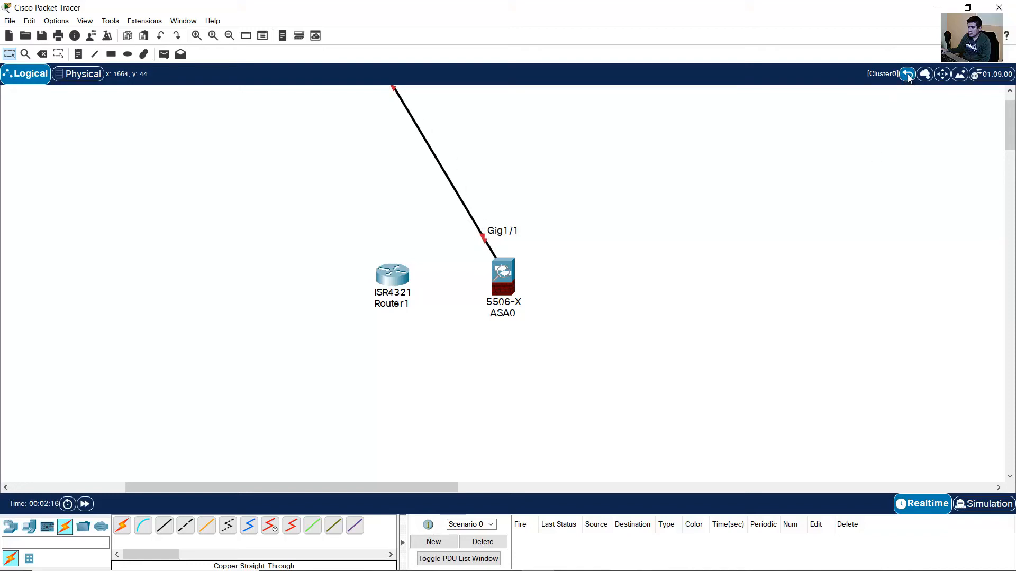
pyautogui.click(907, 74)
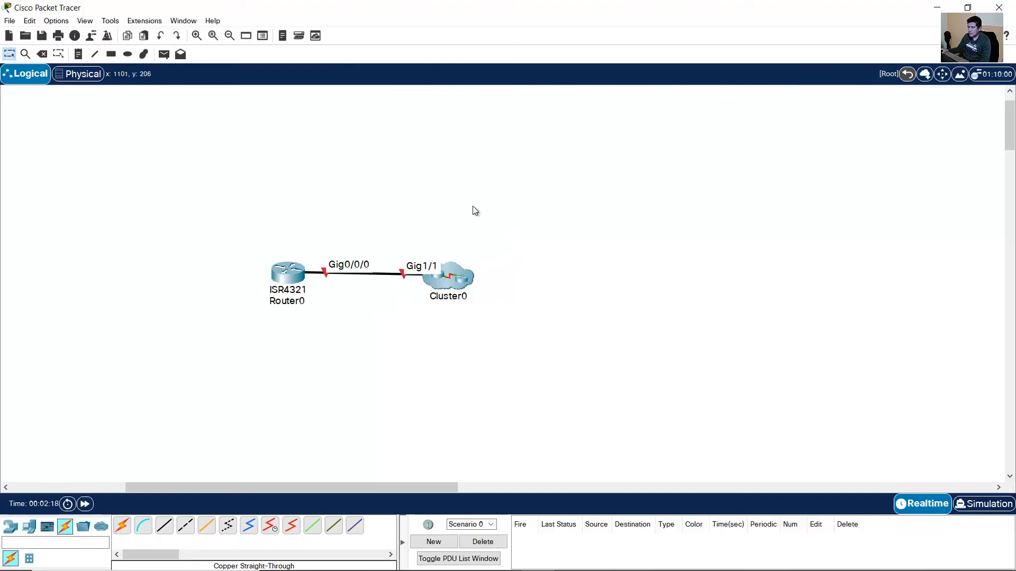